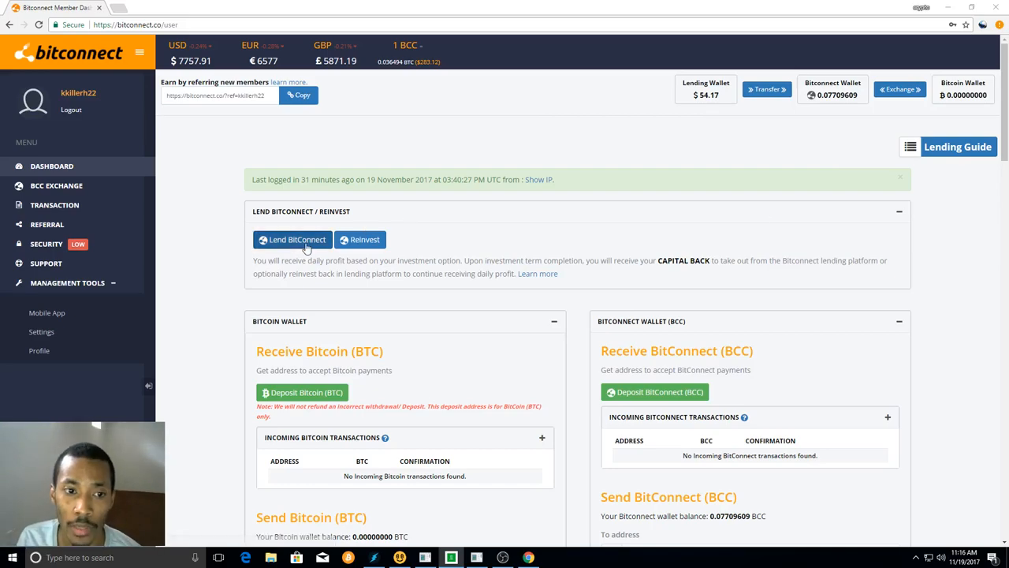
Open the Lend BitConnect form, view the volatility software interest page in a new tab, then close the form
click(293, 239)
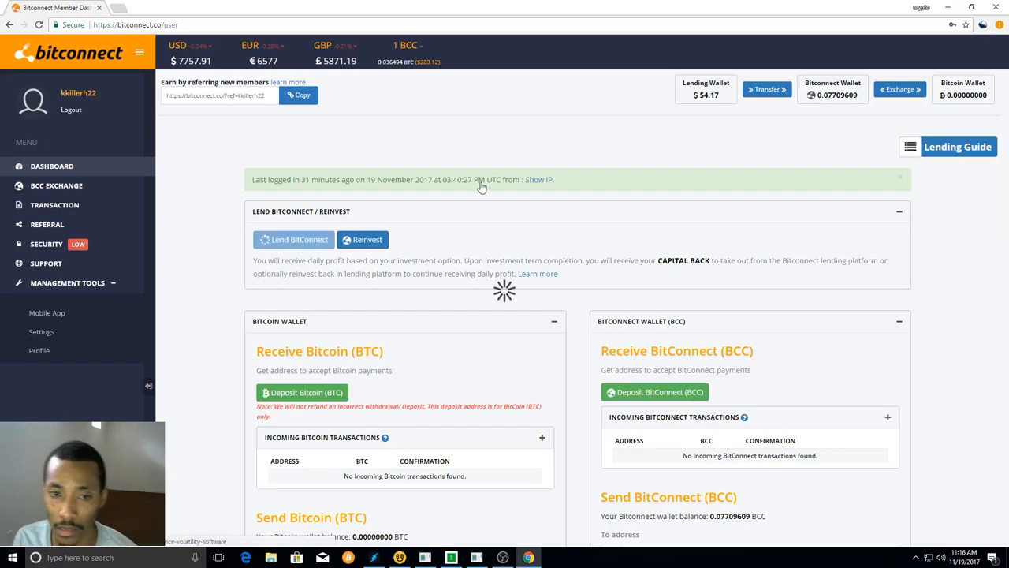
mouse_move(500, 157)
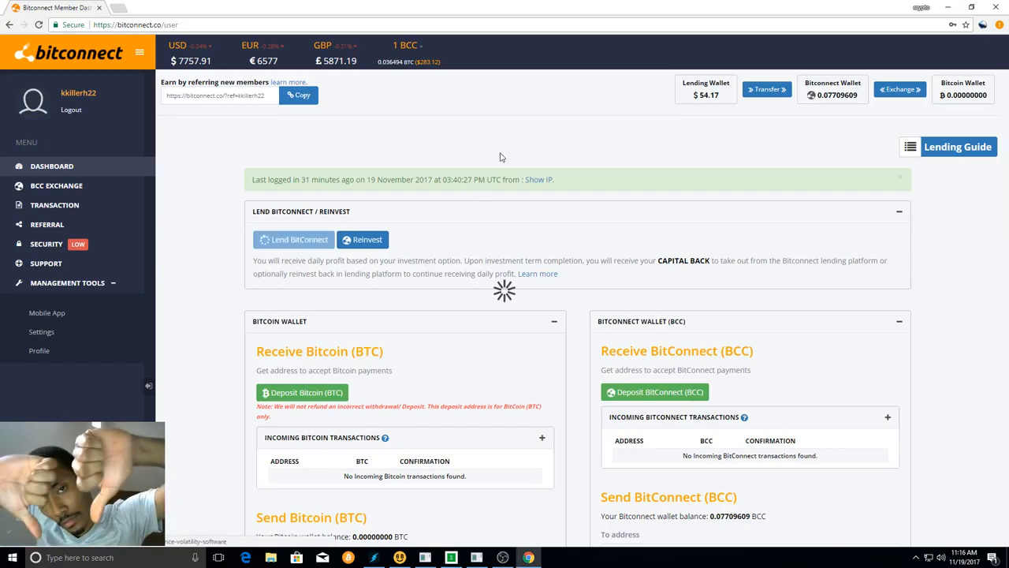
click(293, 239)
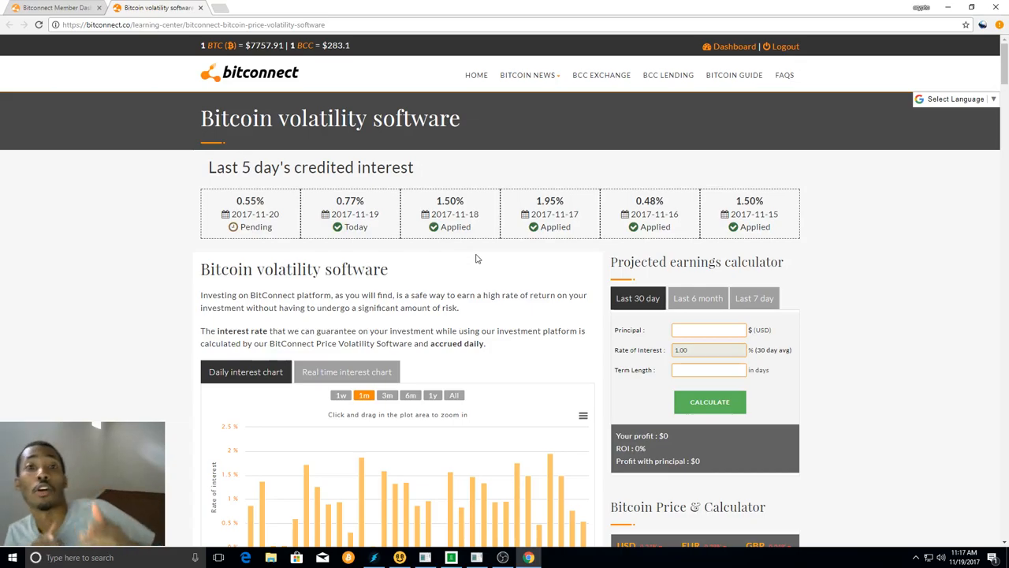
mouse_move(230, 6)
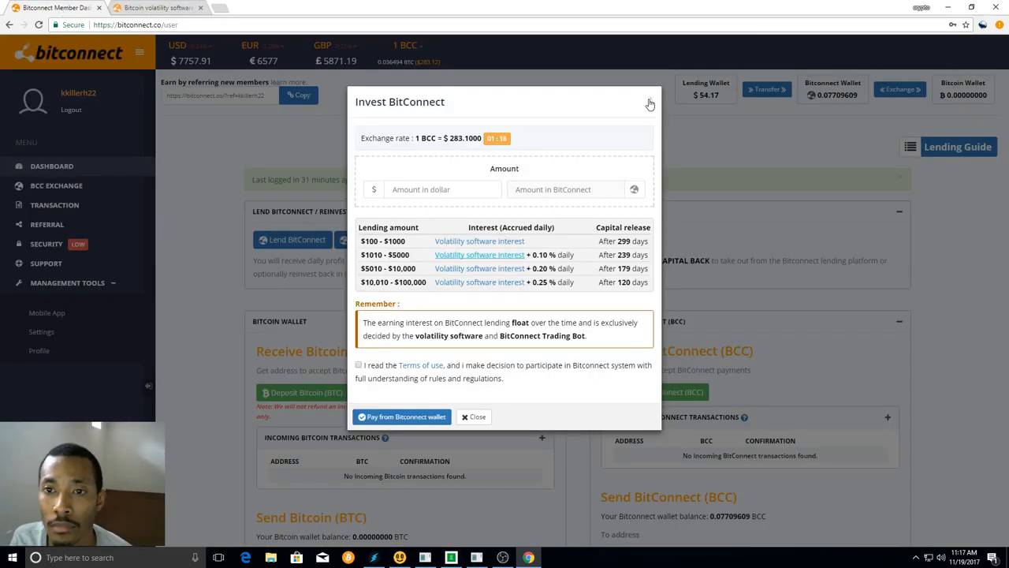
click(650, 104)
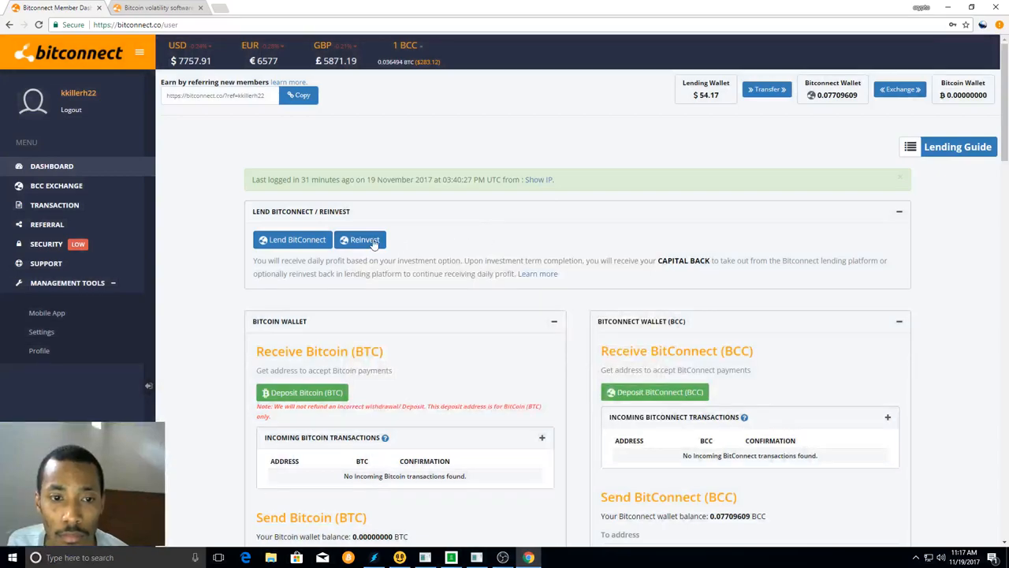
Reinvest $30 of accrued lending profit, confirm it, and close the success summary
click(361, 239)
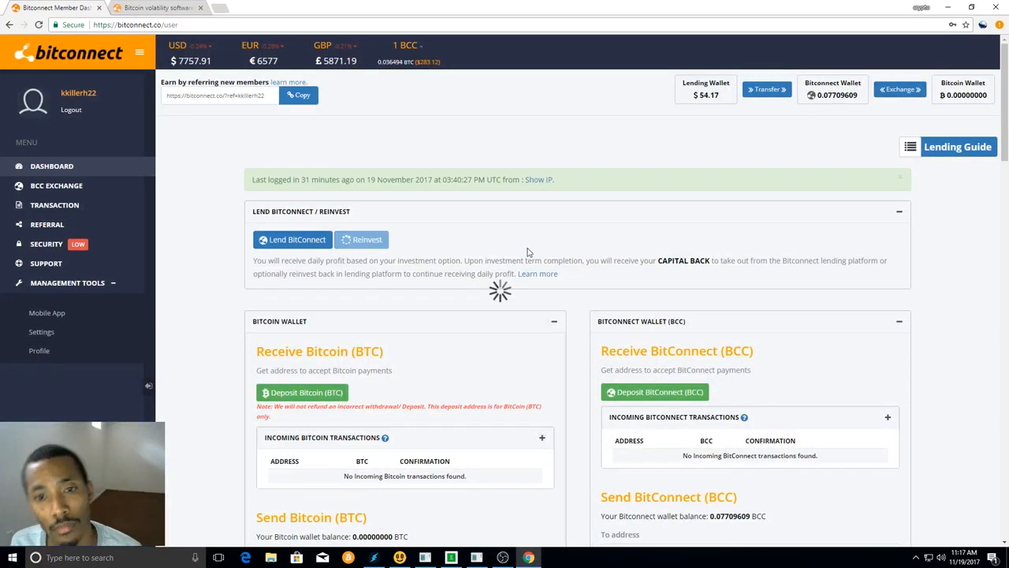
click(361, 239)
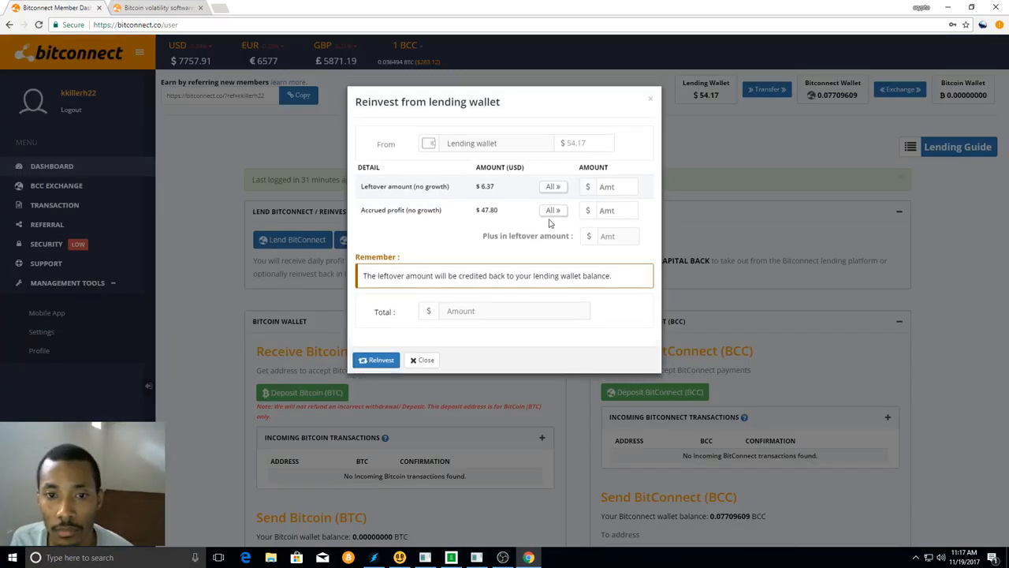
click(618, 210)
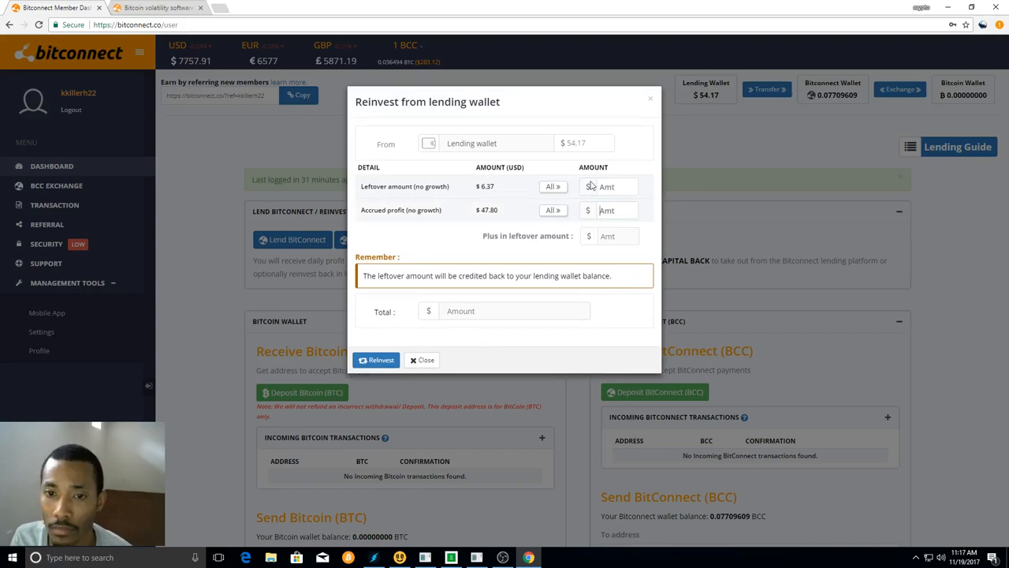
text(30)
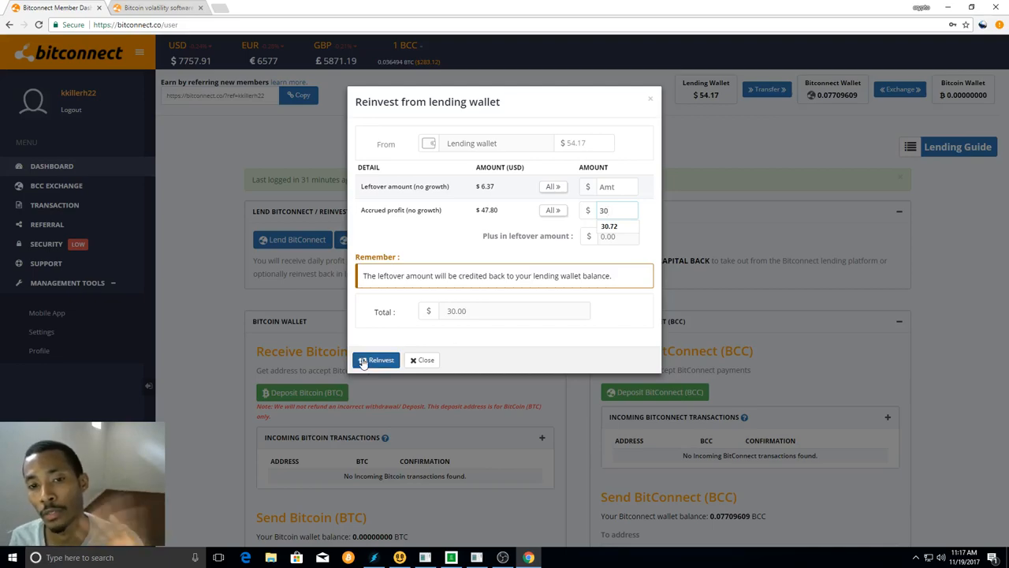
click(377, 360)
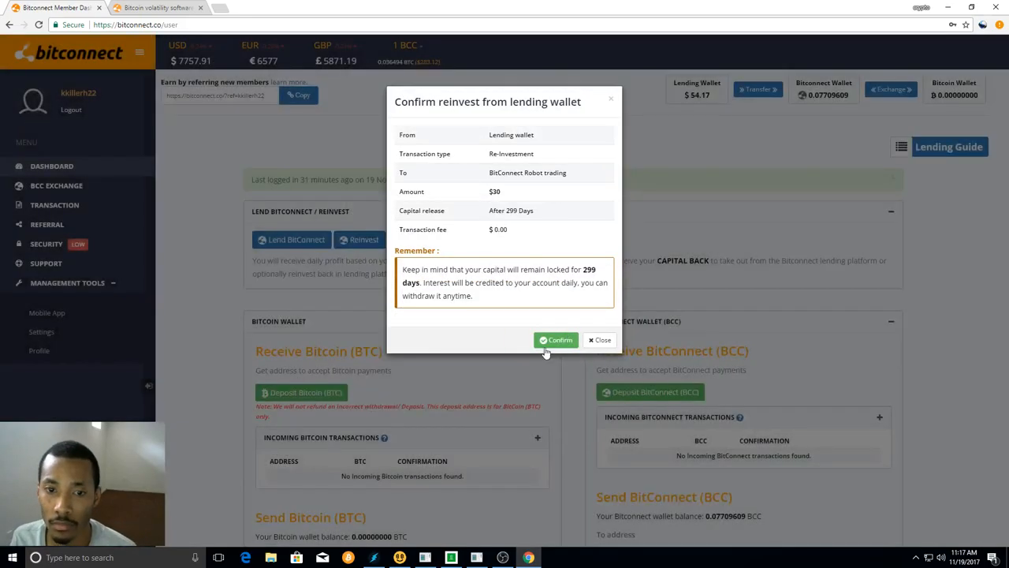
click(556, 339)
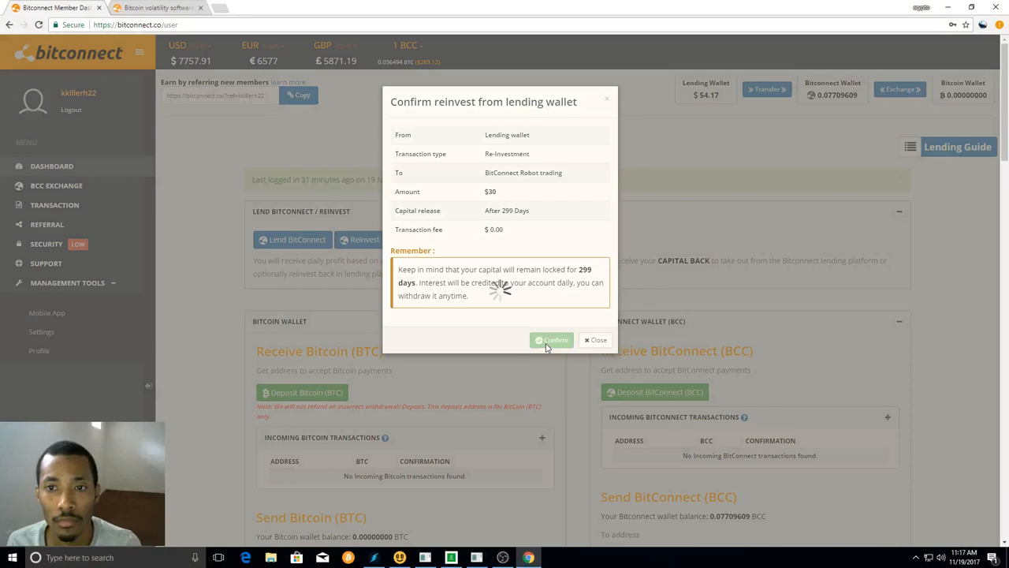
click(551, 340)
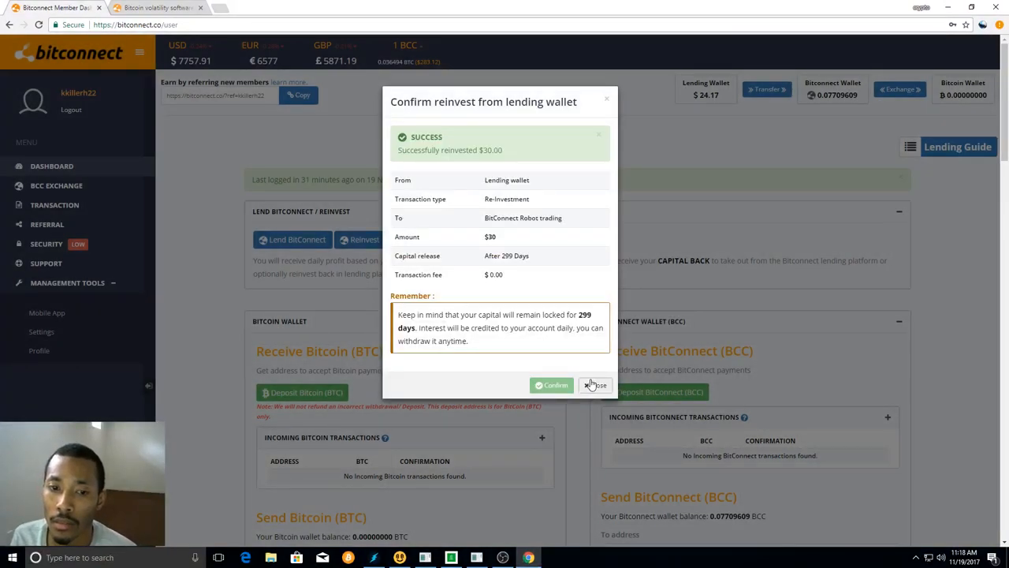
click(596, 385)
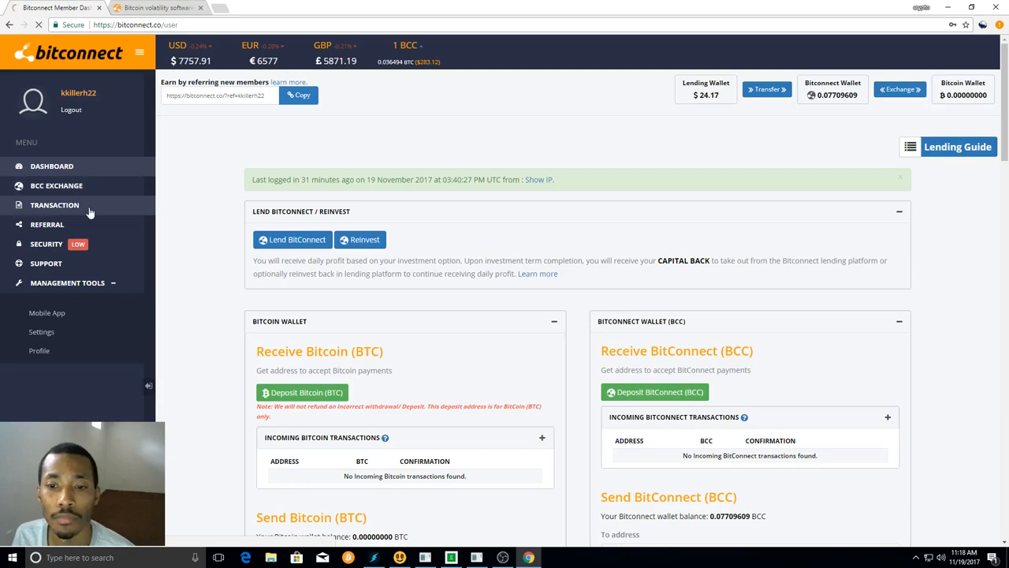
Open the Lending Wallet transaction history and scroll through the $30 Reinvest and daily profit entries
click(54, 205)
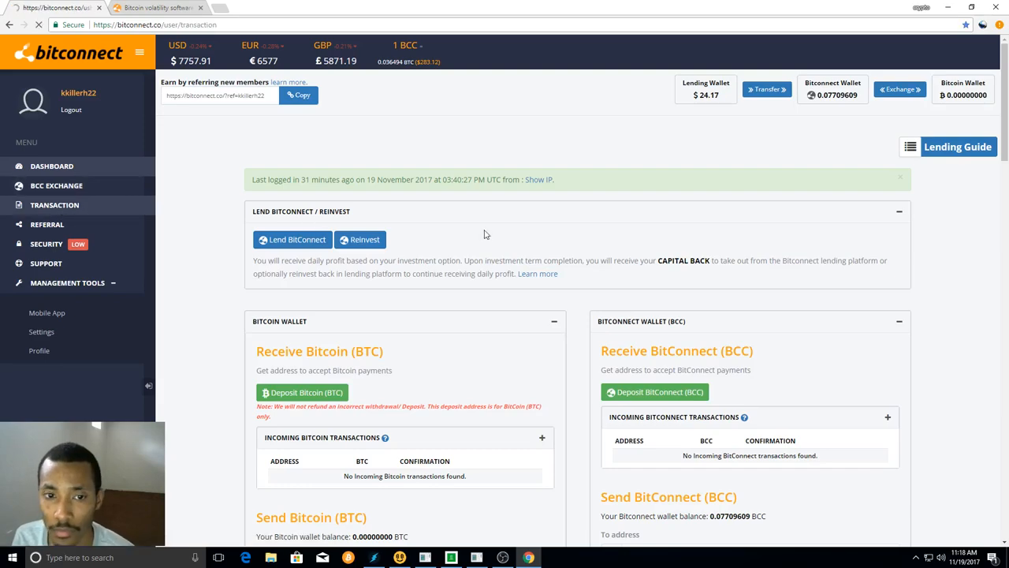
click(53, 205)
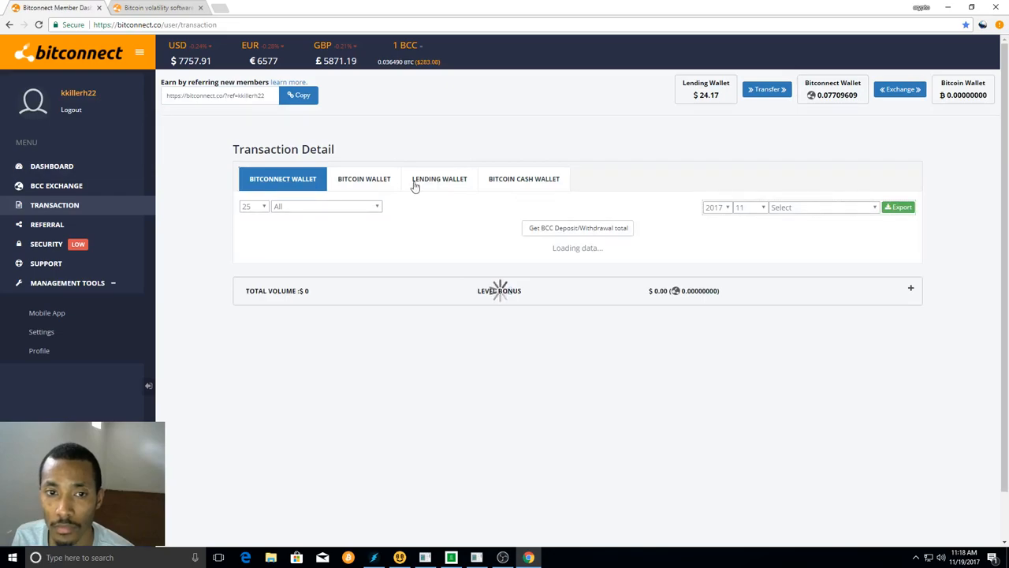
click(439, 178)
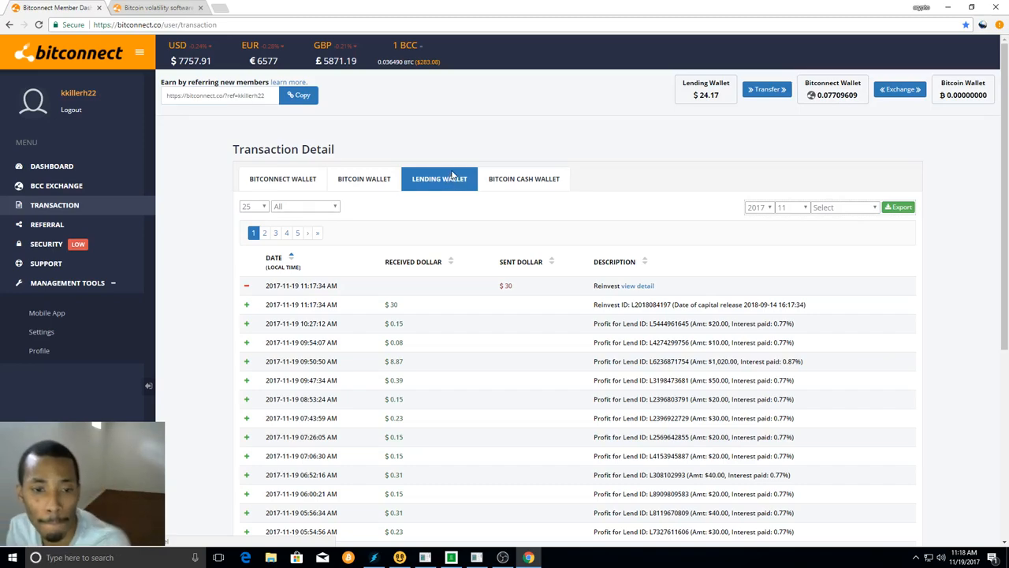
mouse_move(638, 236)
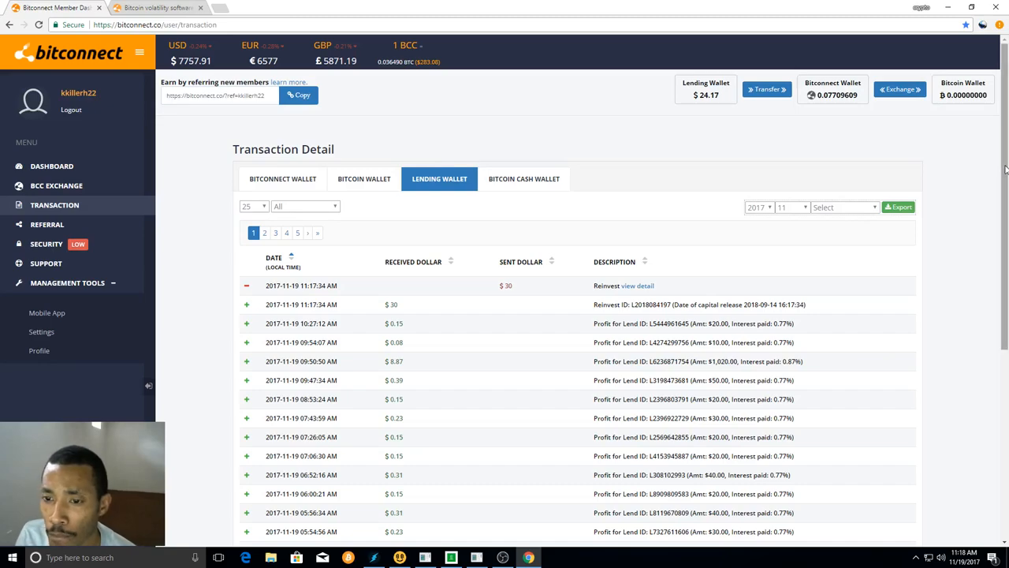
scroll(down, 3)
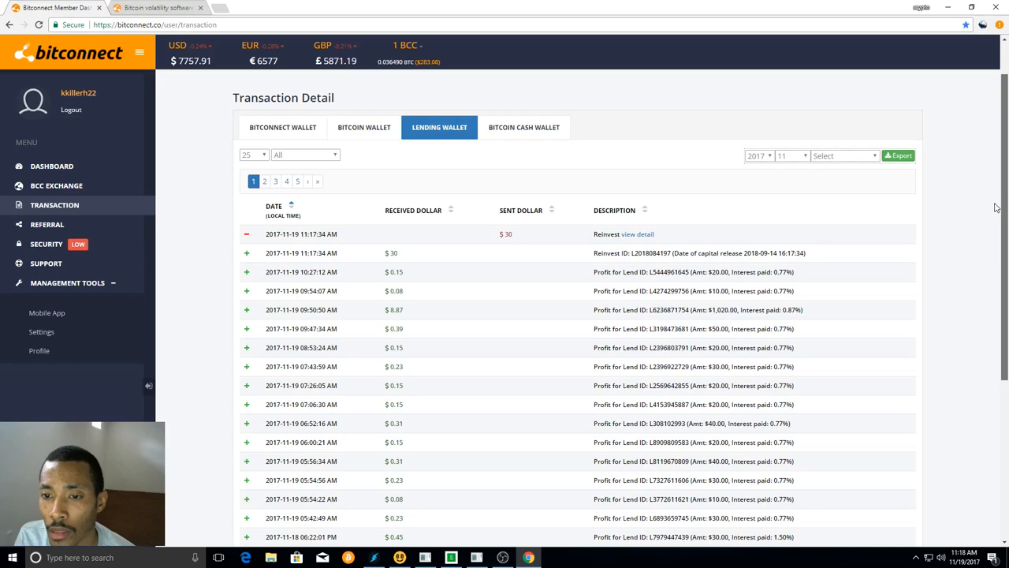
scroll(down, 3)
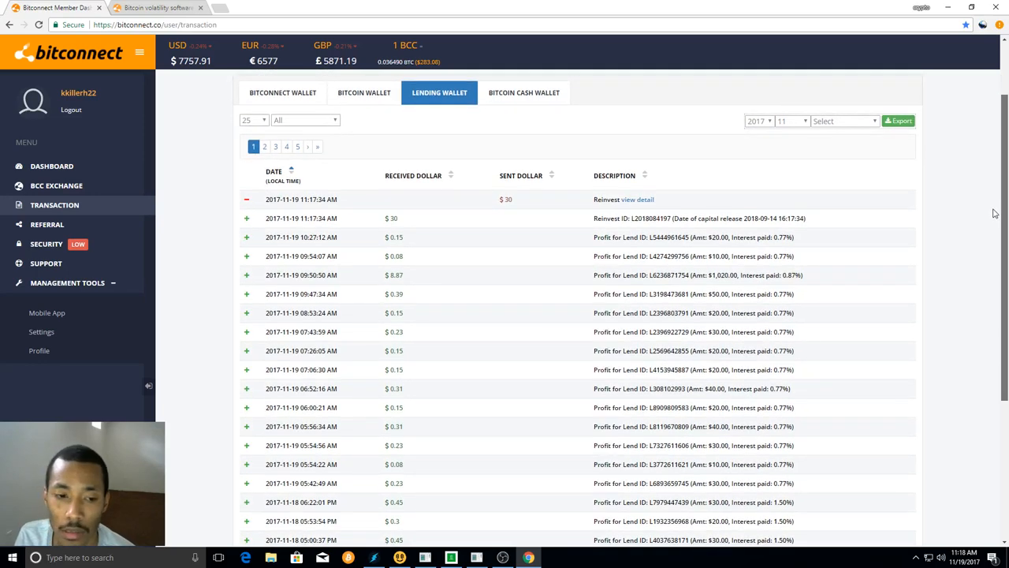
scroll(down, 3)
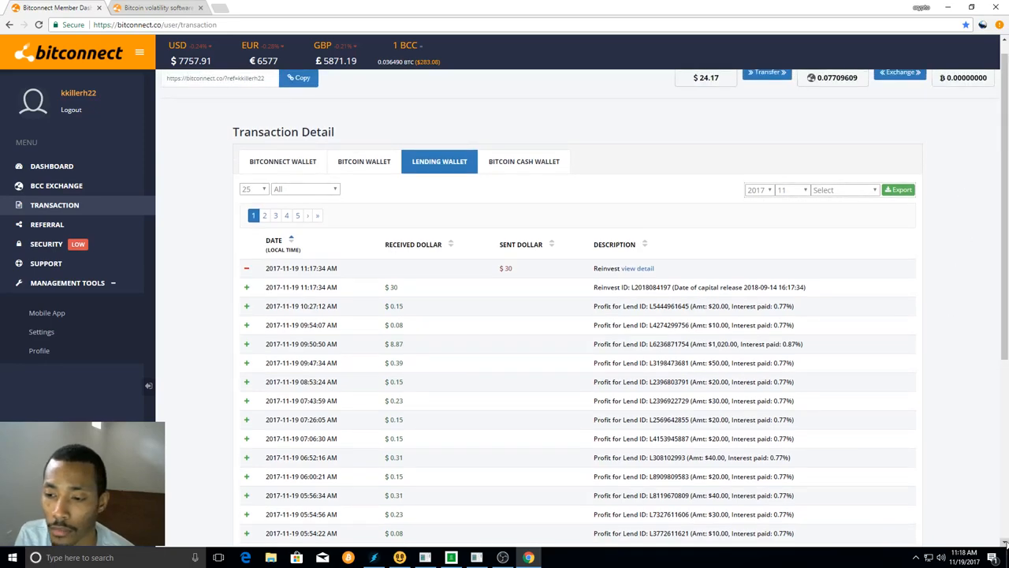
scroll(down, 3)
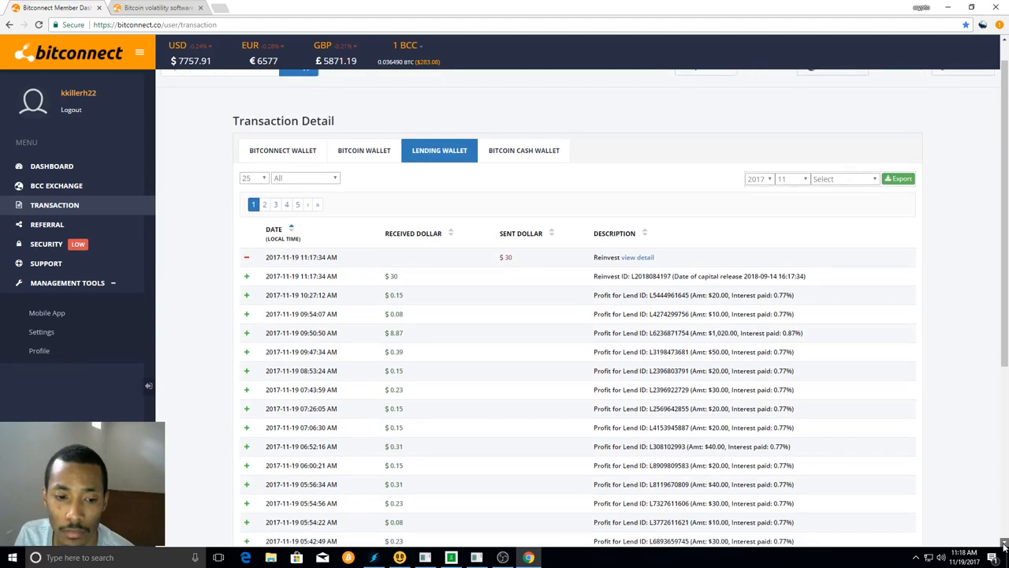
scroll(down, 3)
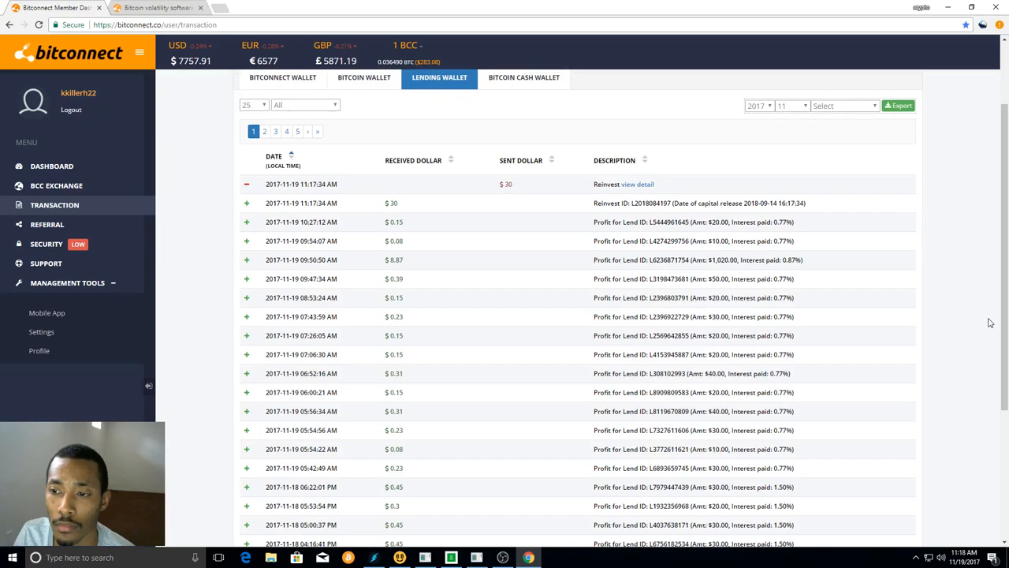
mouse_move(213, 472)
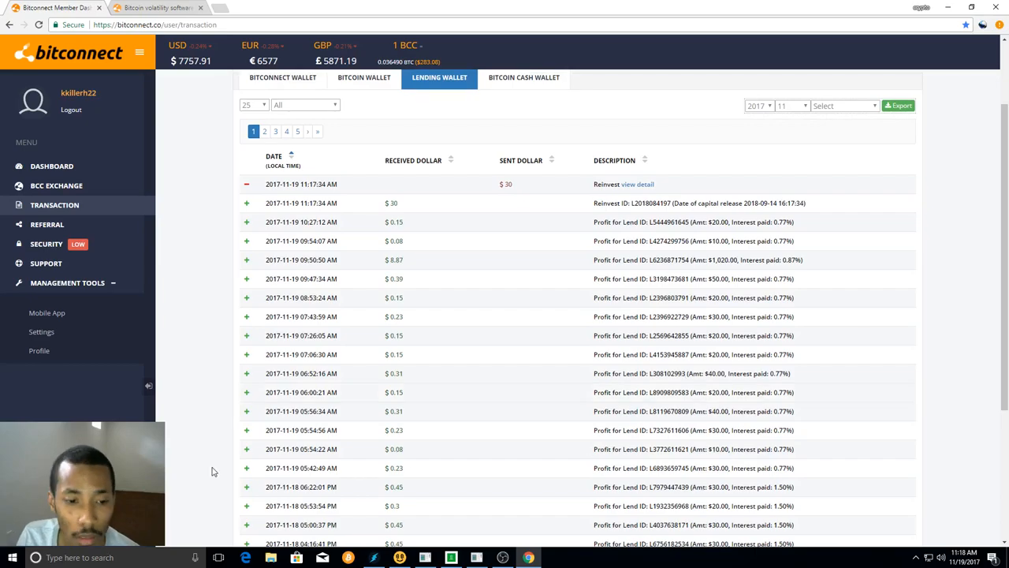
mouse_move(555, 452)
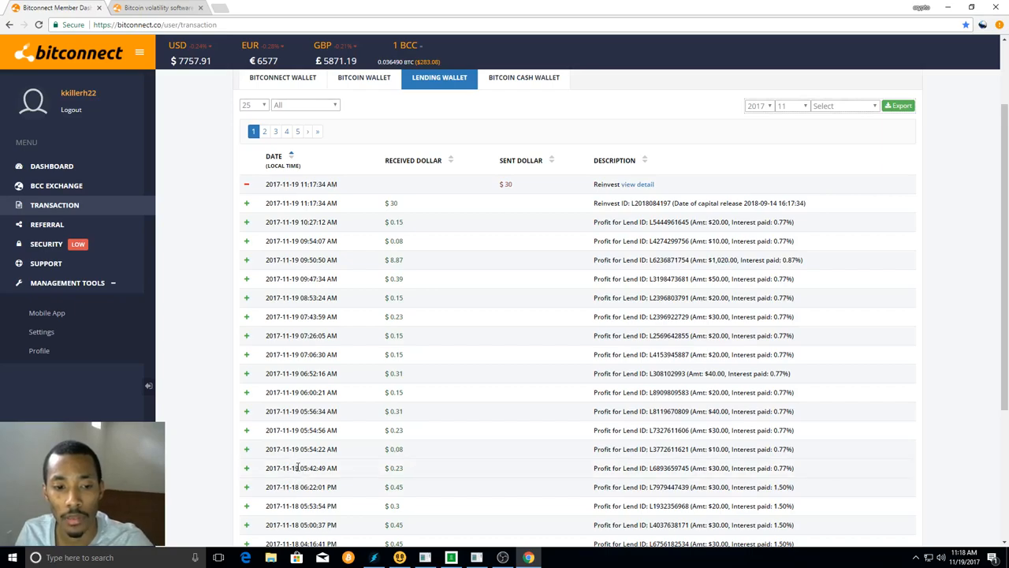
mouse_move(310, 466)
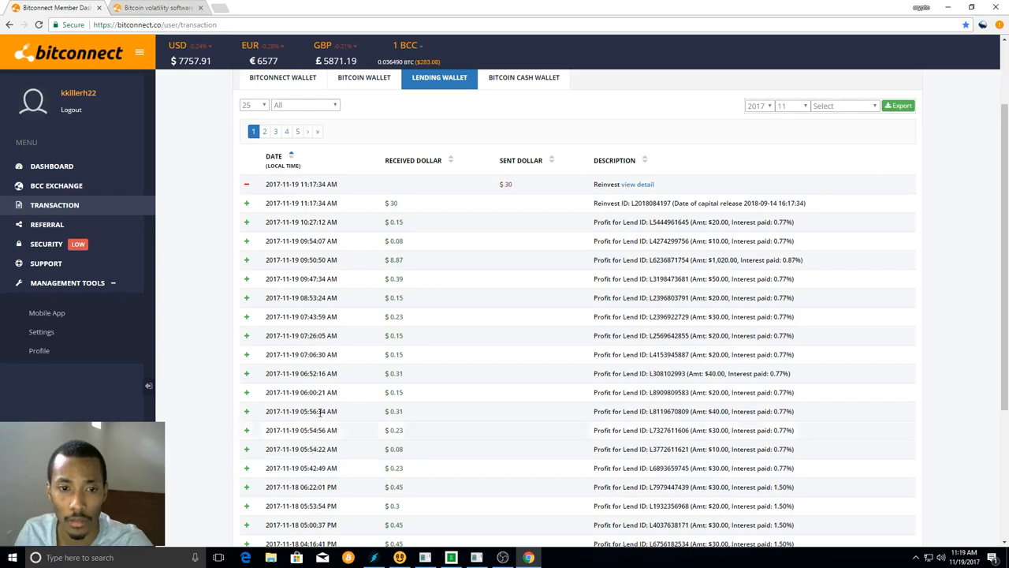
mouse_move(785, 271)
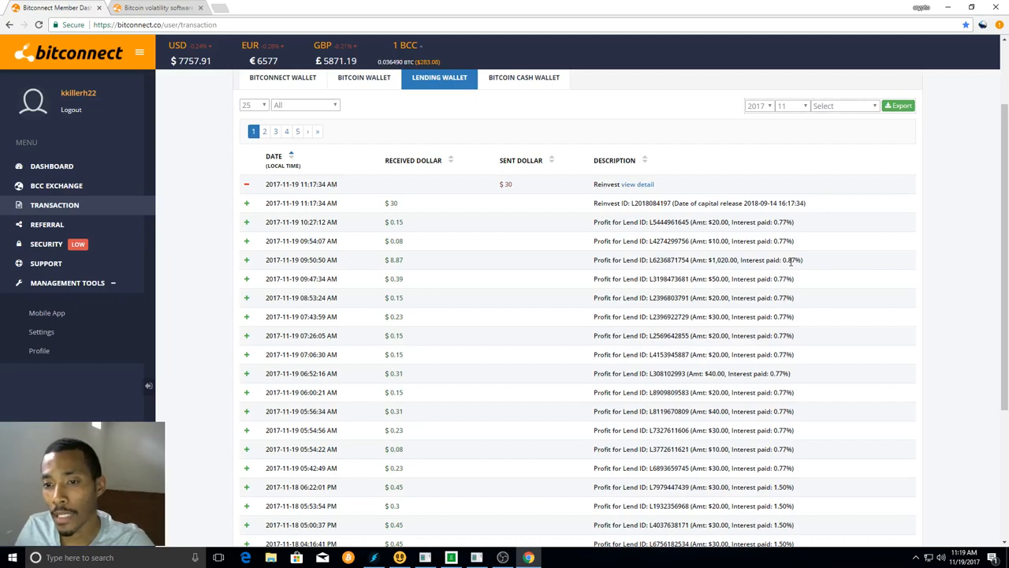
mouse_move(789, 260)
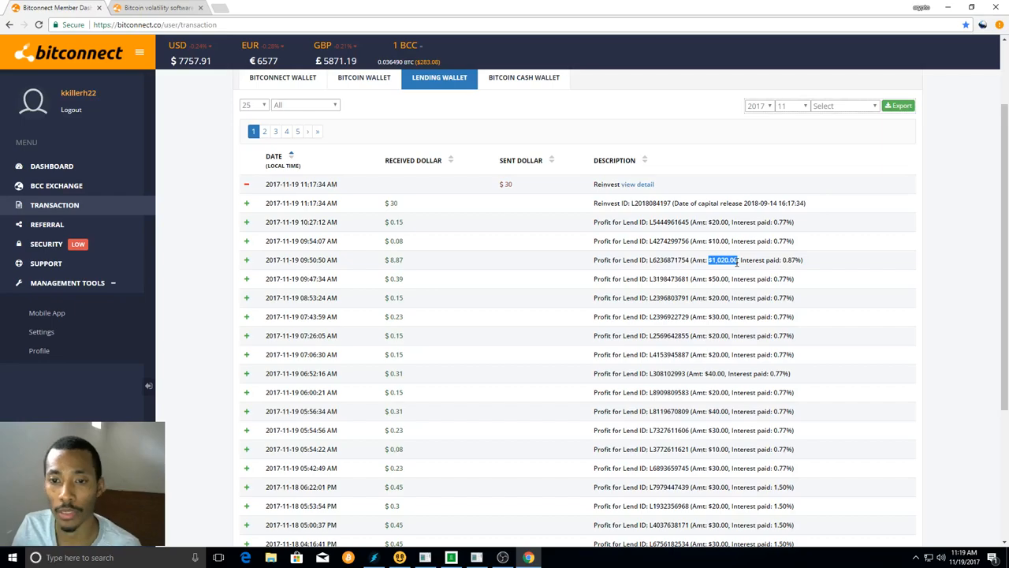
mouse_move(737, 266)
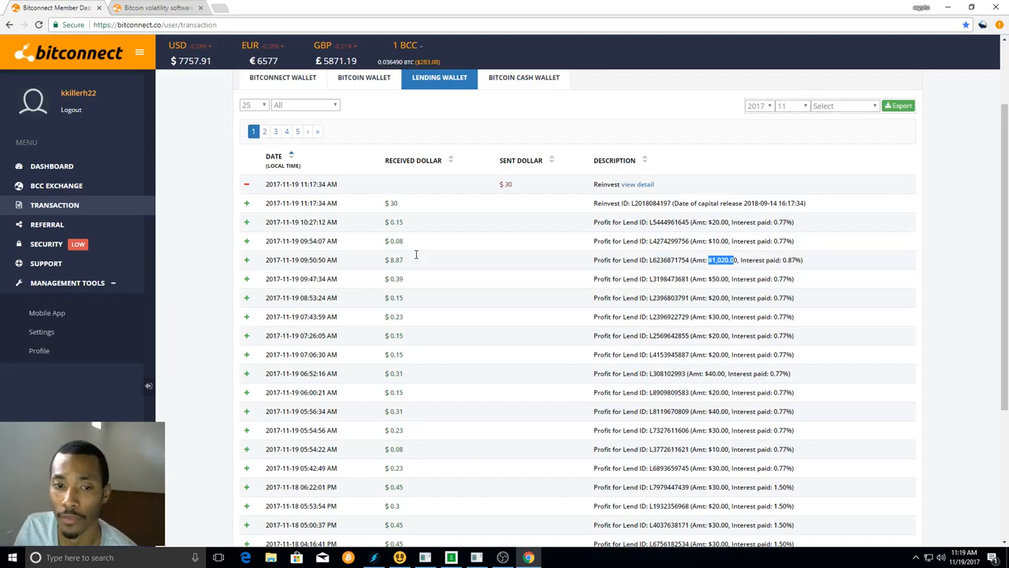
mouse_move(418, 271)
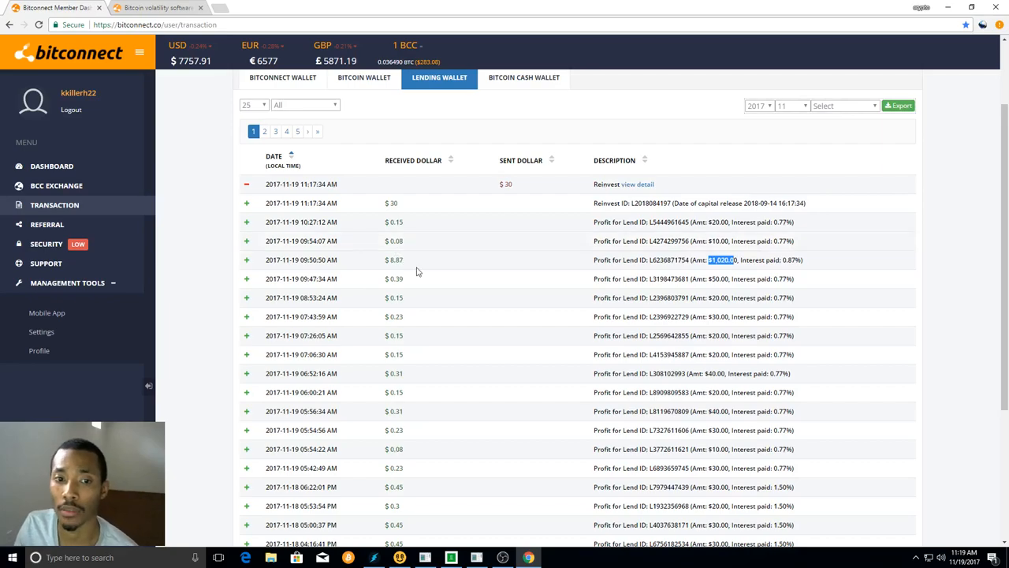
mouse_move(432, 199)
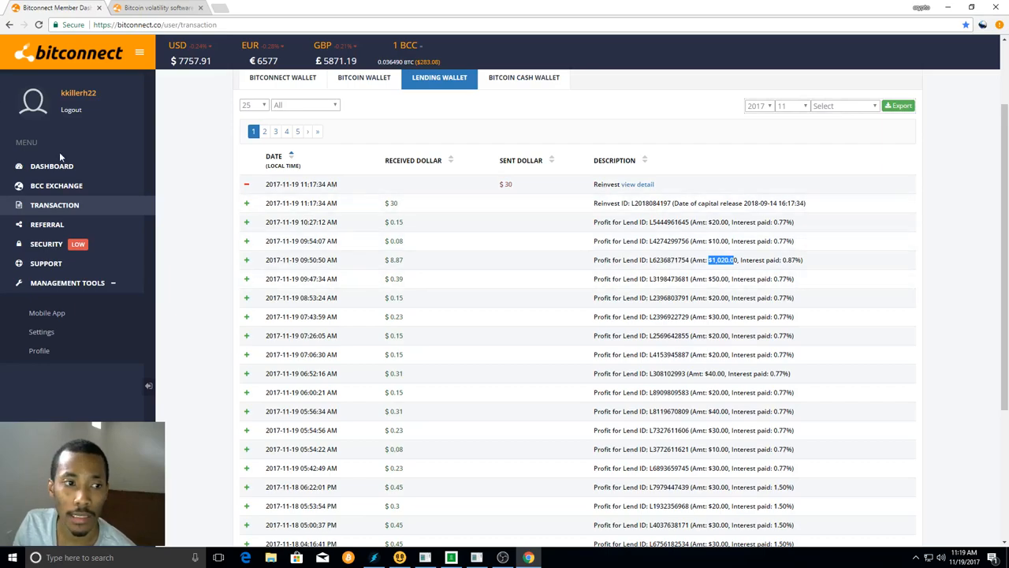
mouse_move(75, 167)
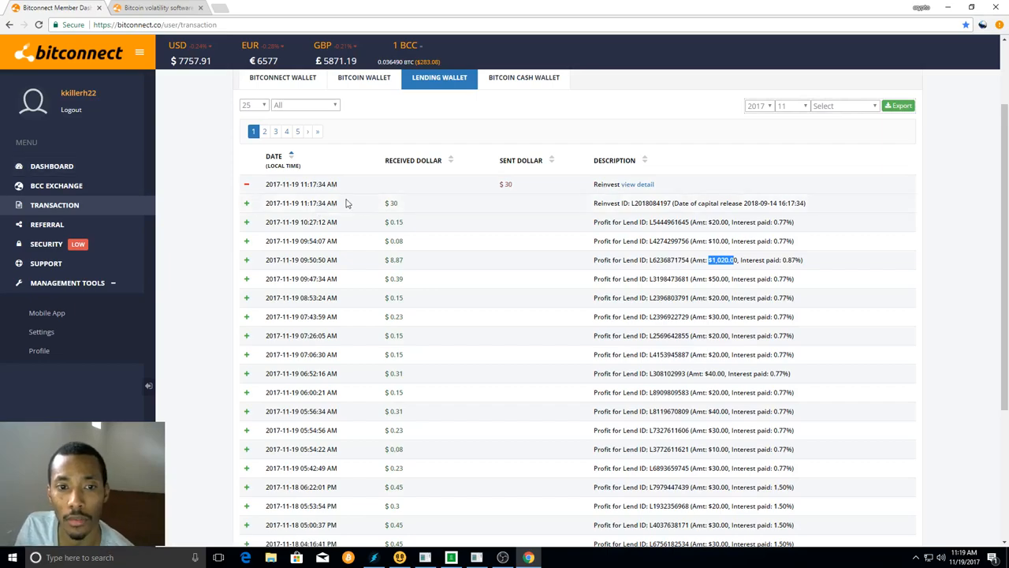
mouse_move(75, 170)
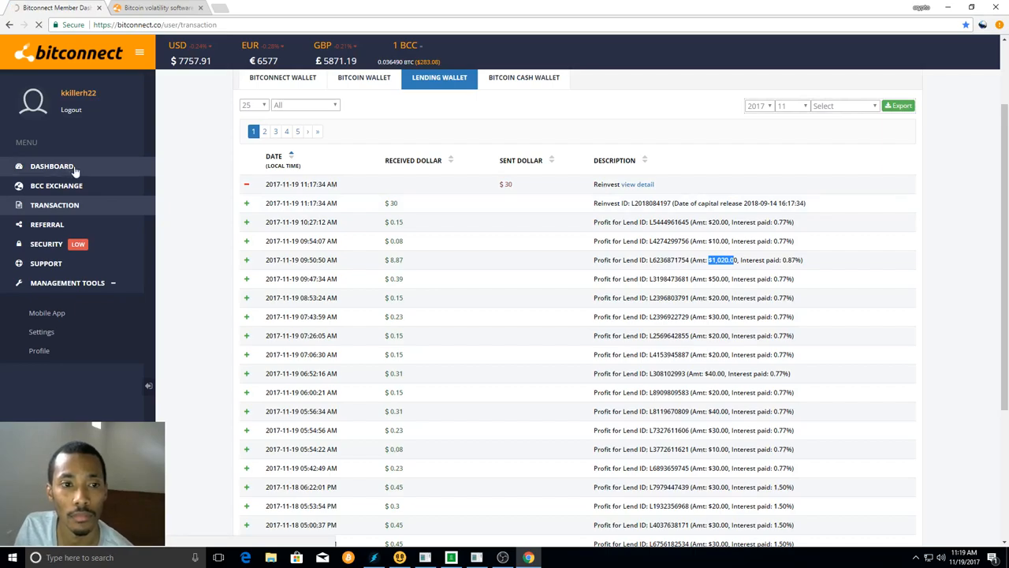
Return to the dashboard and scroll down to the re-investment list topped by the $30 entry
click(51, 166)
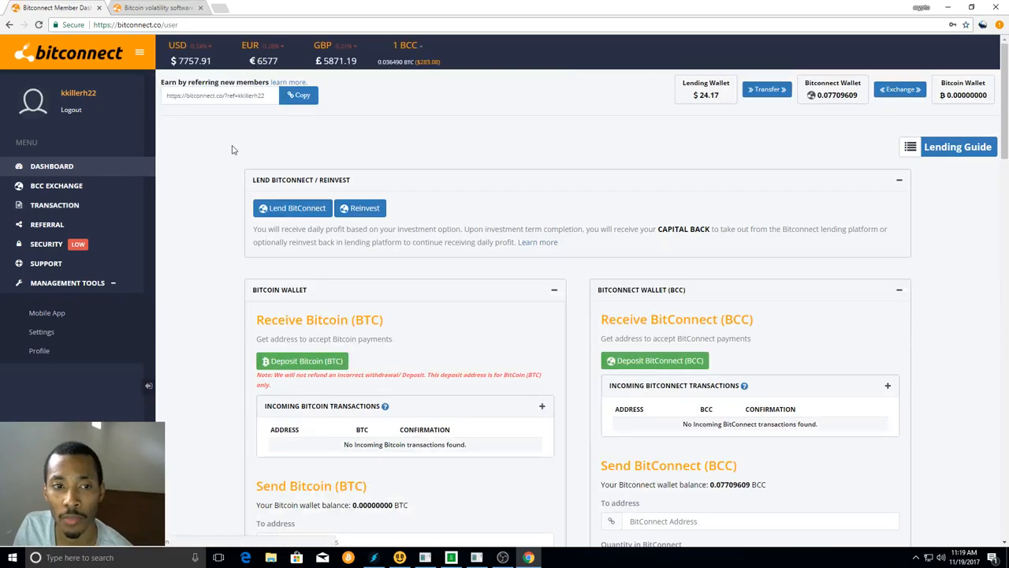
scroll(down, 3)
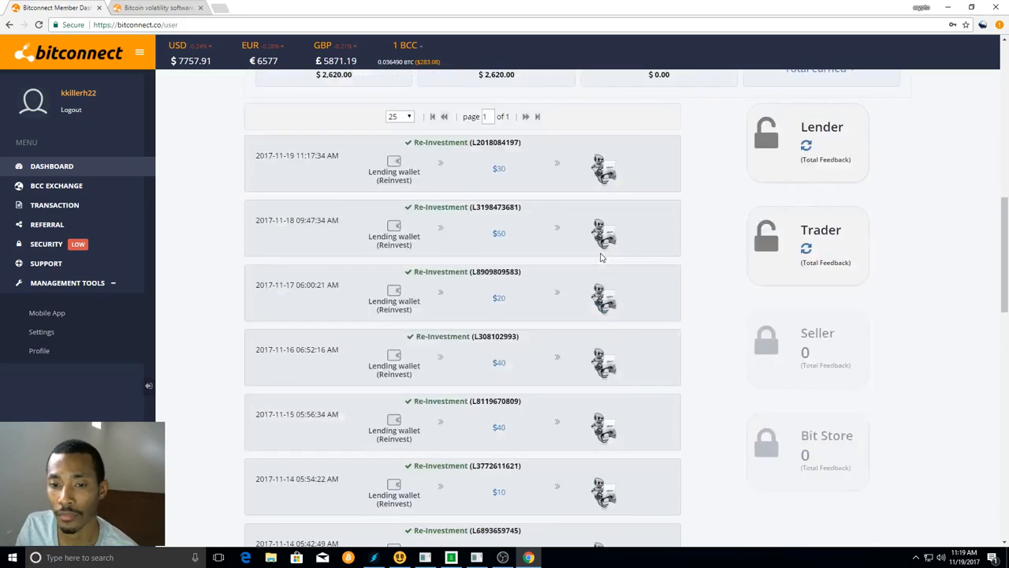
scroll(down, 3)
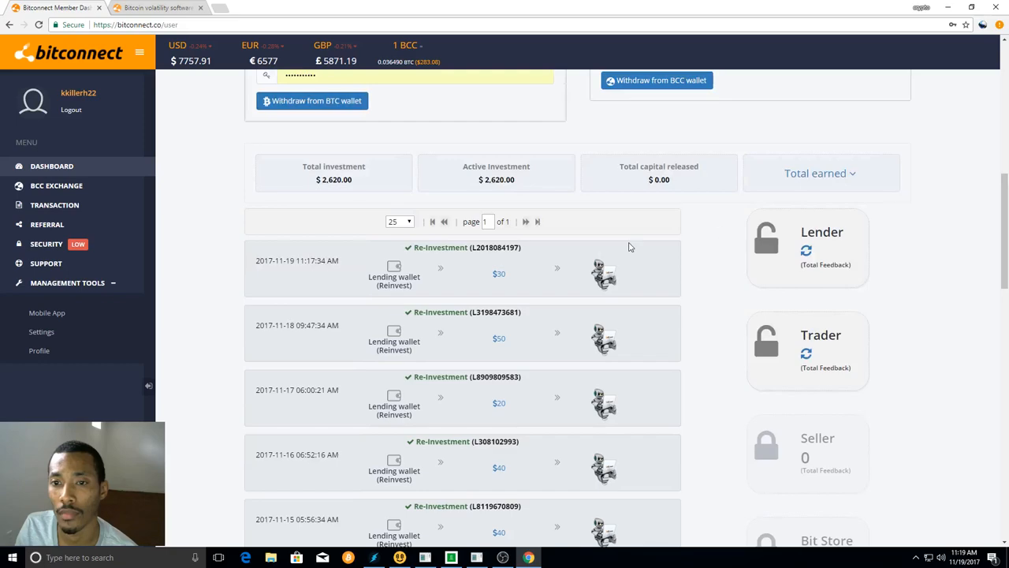
Expand the Total earned dropdown to show $524.14 lending profit and $0.00 affiliate bonus
click(820, 173)
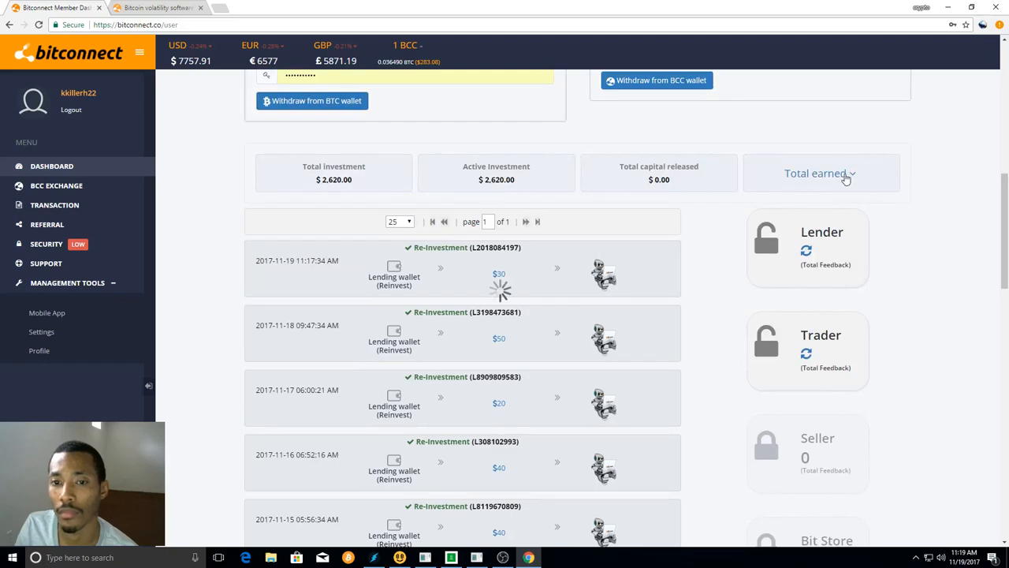
click(850, 172)
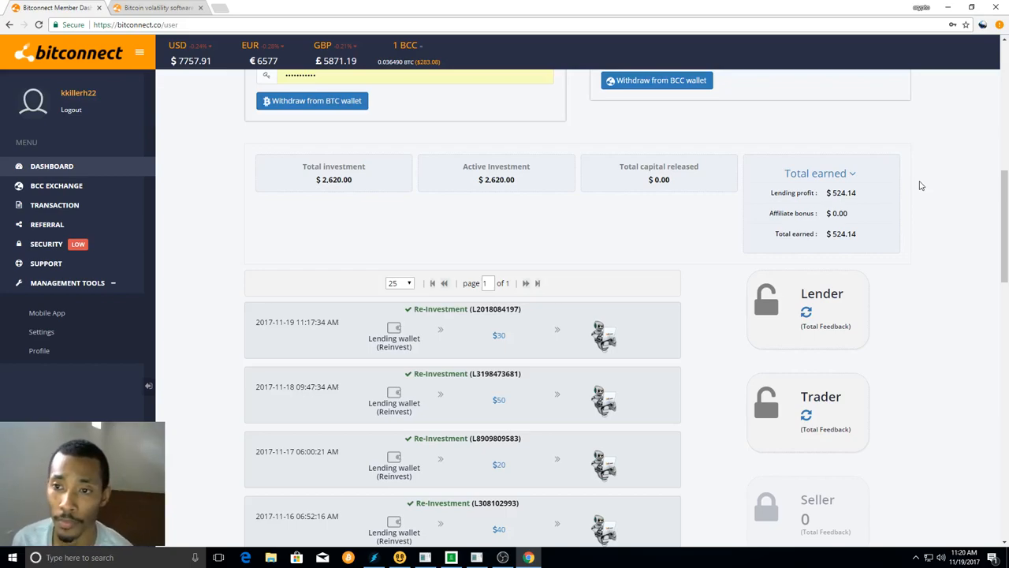
mouse_move(846, 206)
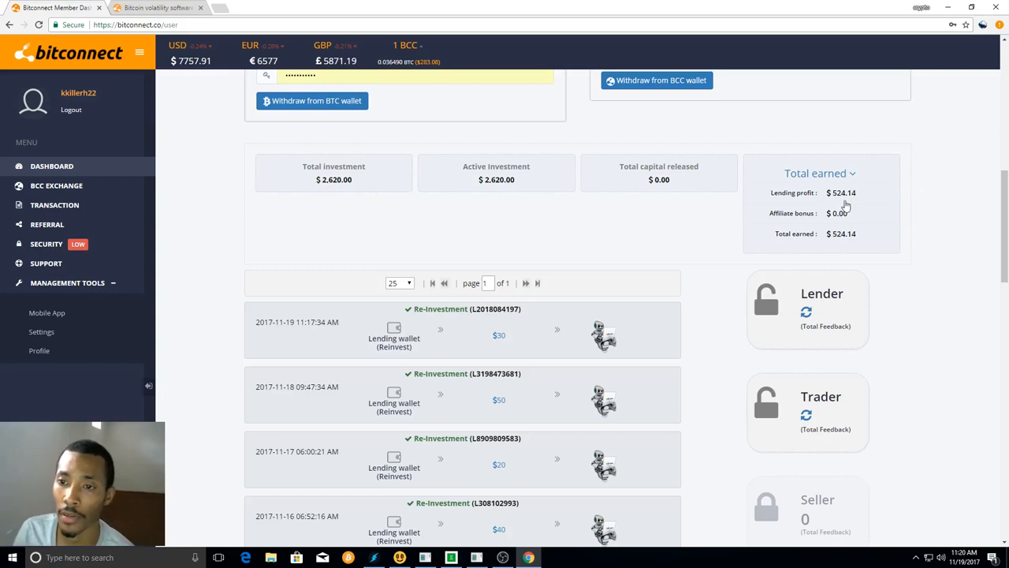
mouse_move(843, 179)
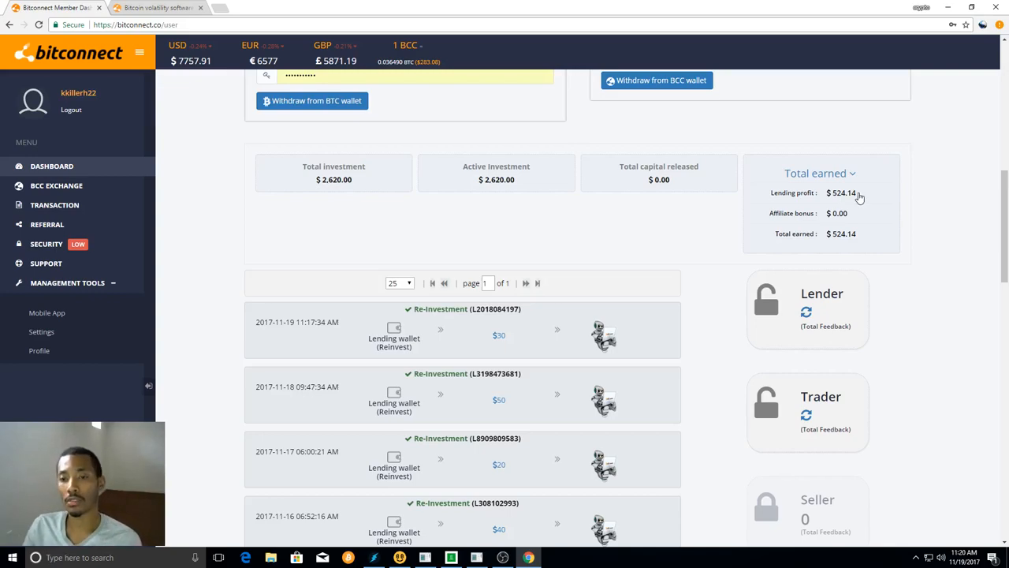
mouse_move(407, 173)
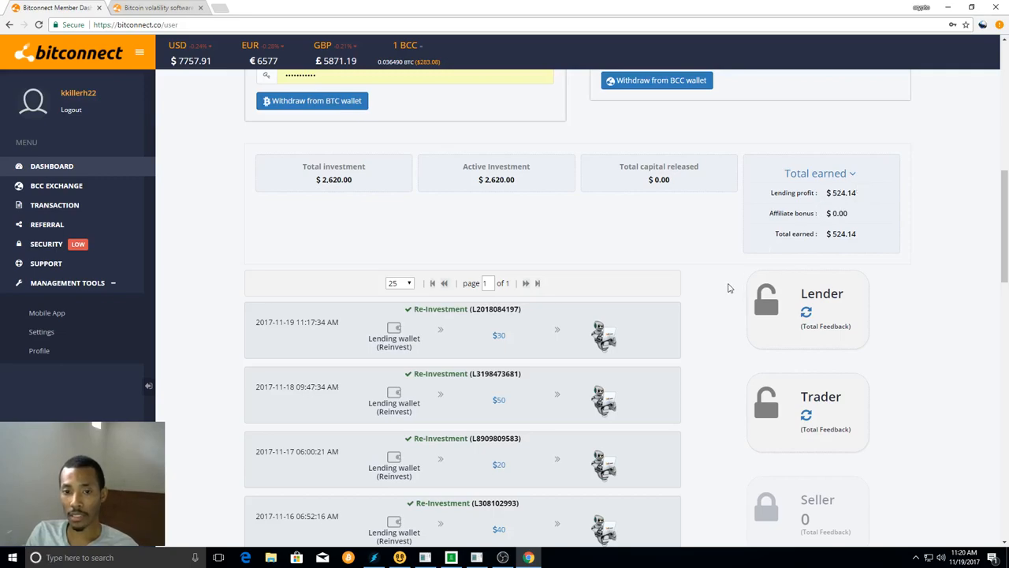
scroll(down, 3)
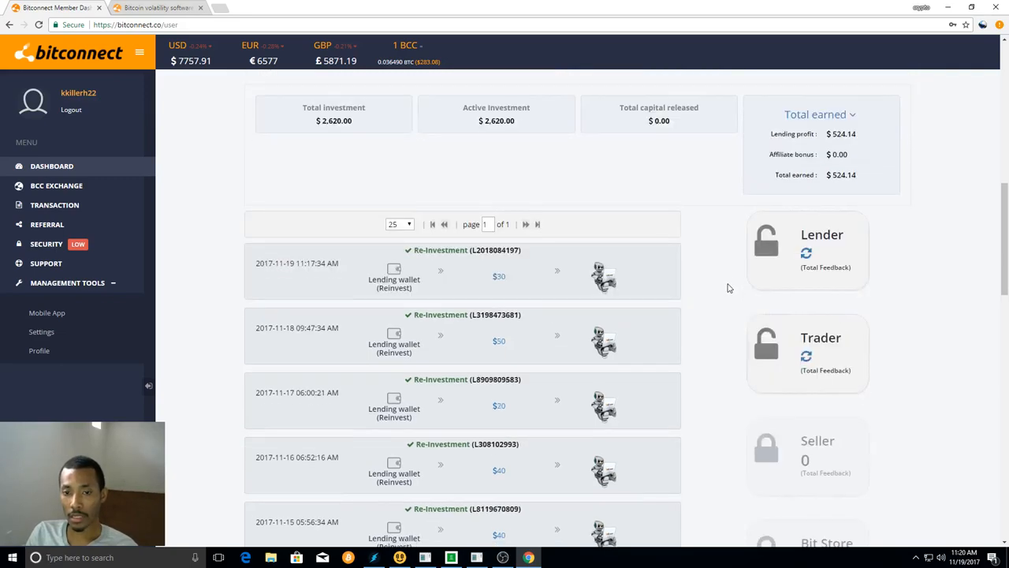
scroll(down, 3)
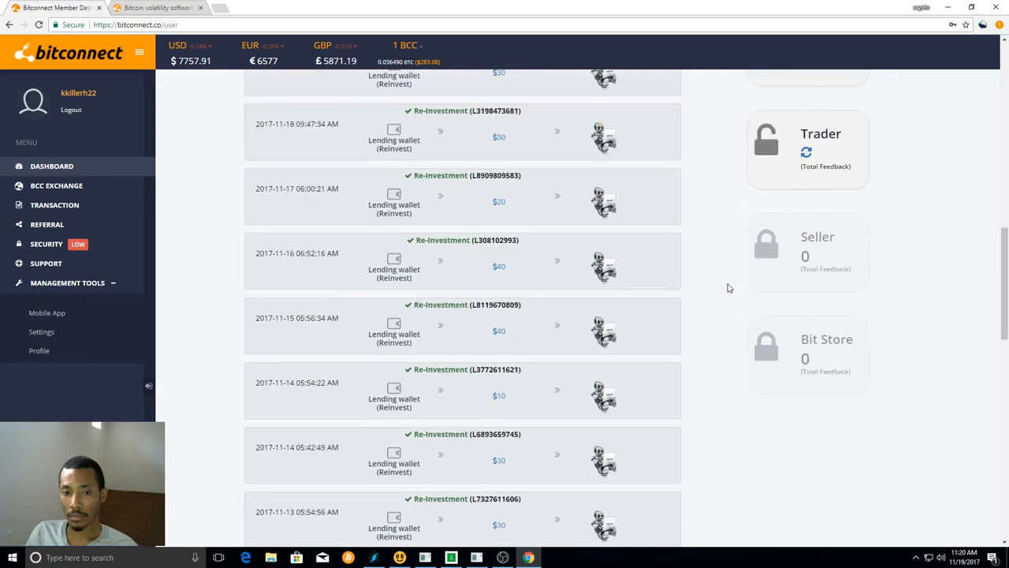
scroll(down, 3)
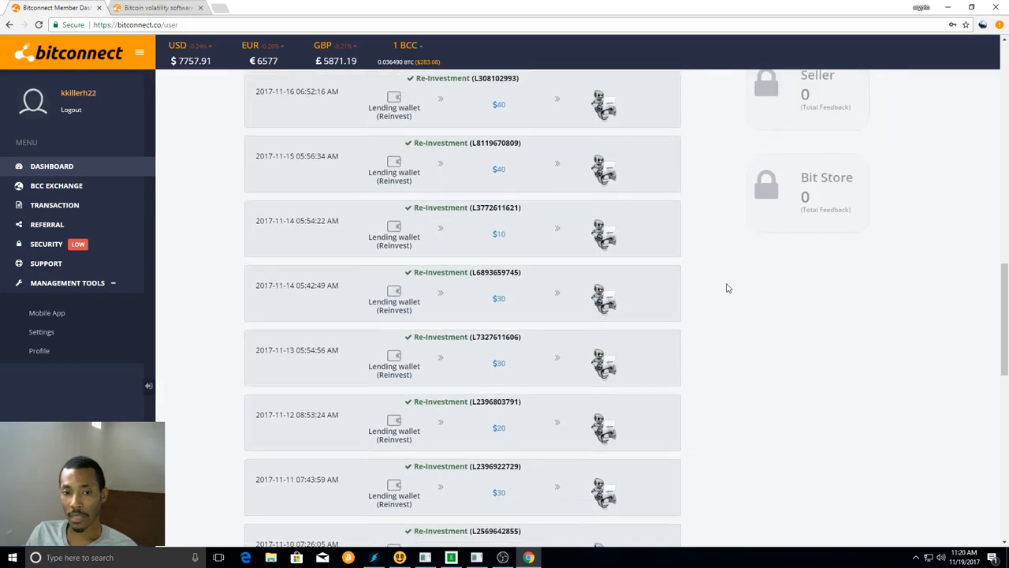
scroll(down, 3)
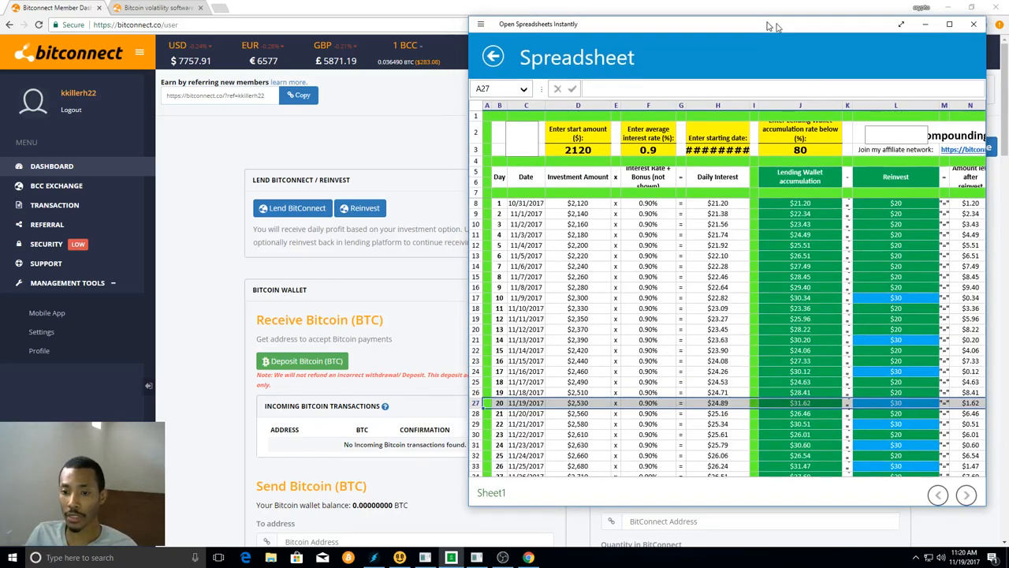
Close the Open Spreadsheets Instantly compounding spreadsheet window
click(973, 23)
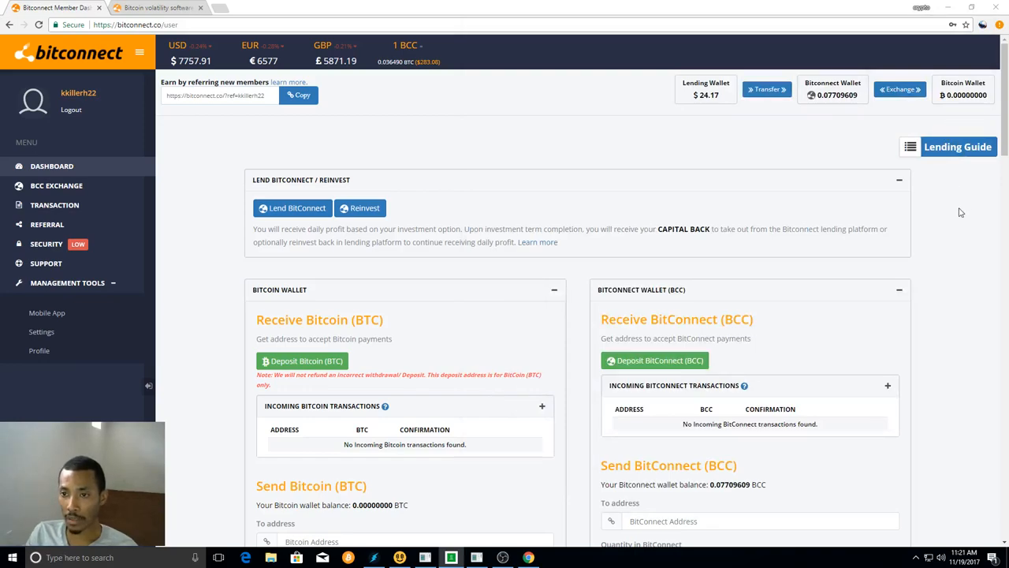
mouse_move(956, 220)
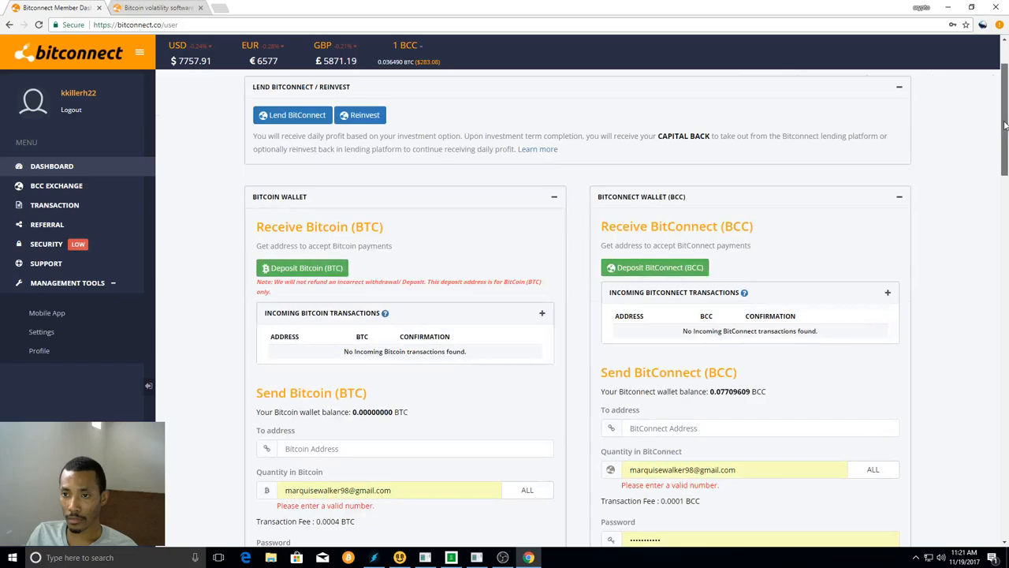
scroll(down, 3)
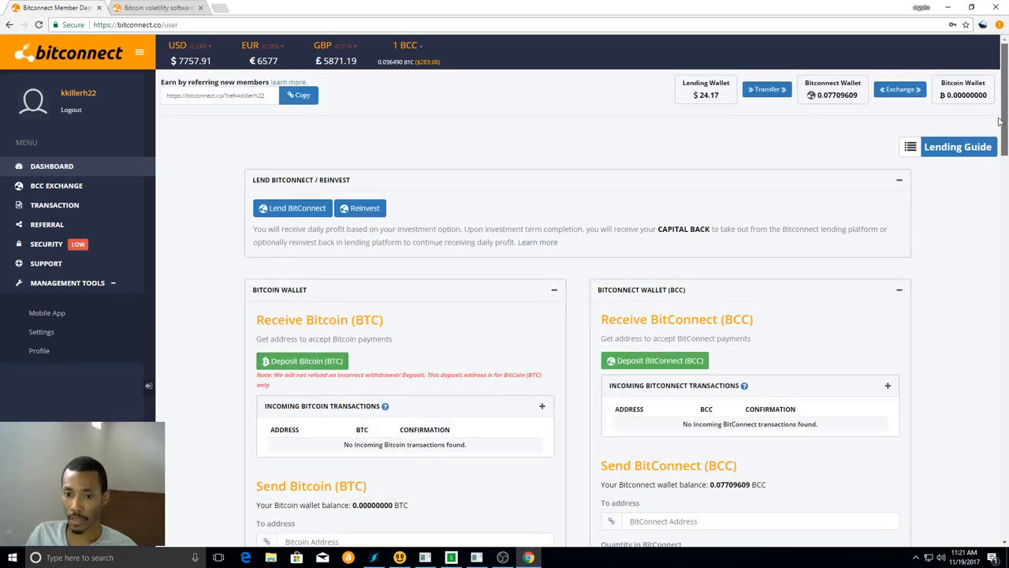
scroll(down, 3)
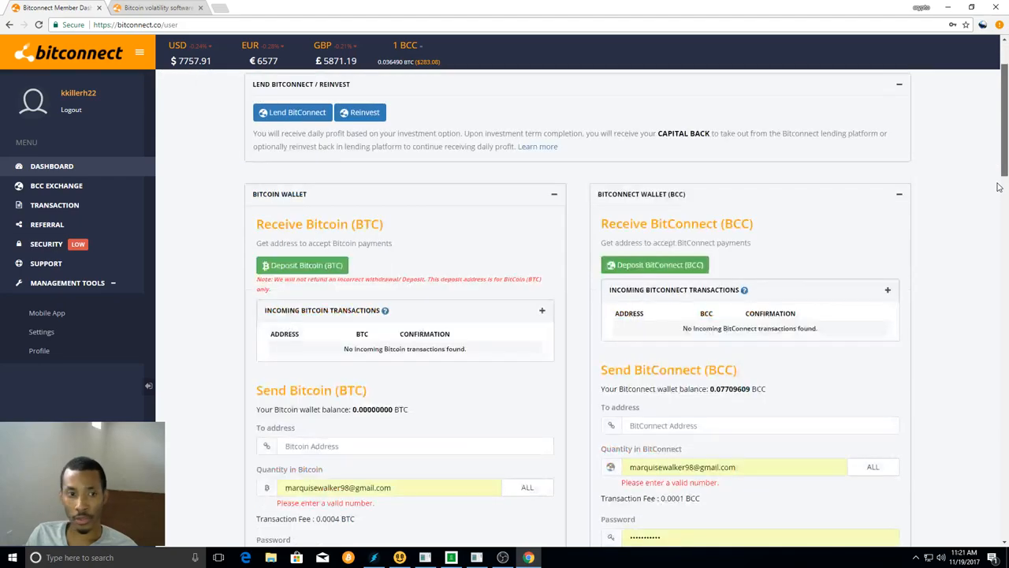
scroll(down, 3)
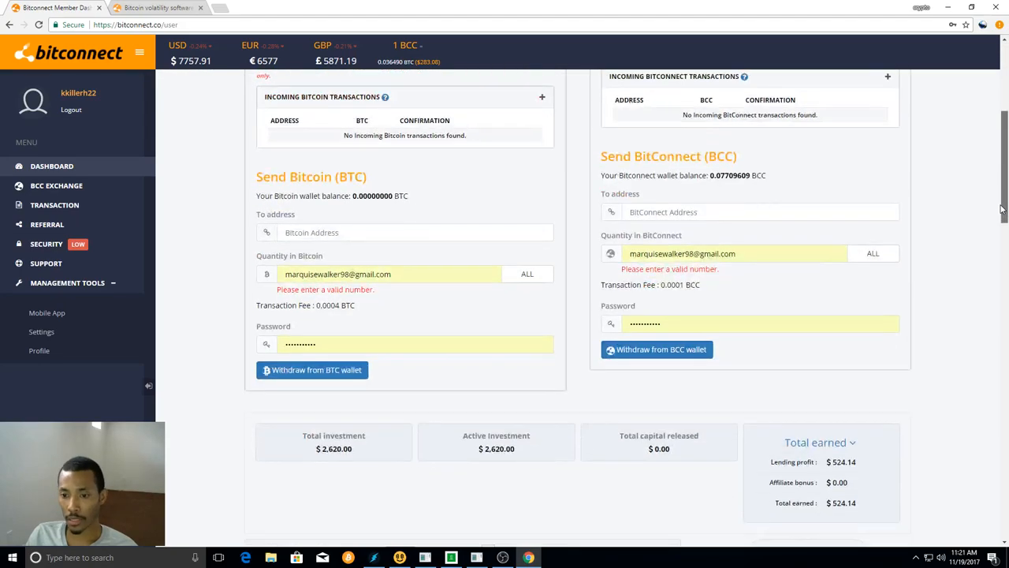
scroll(down, 3)
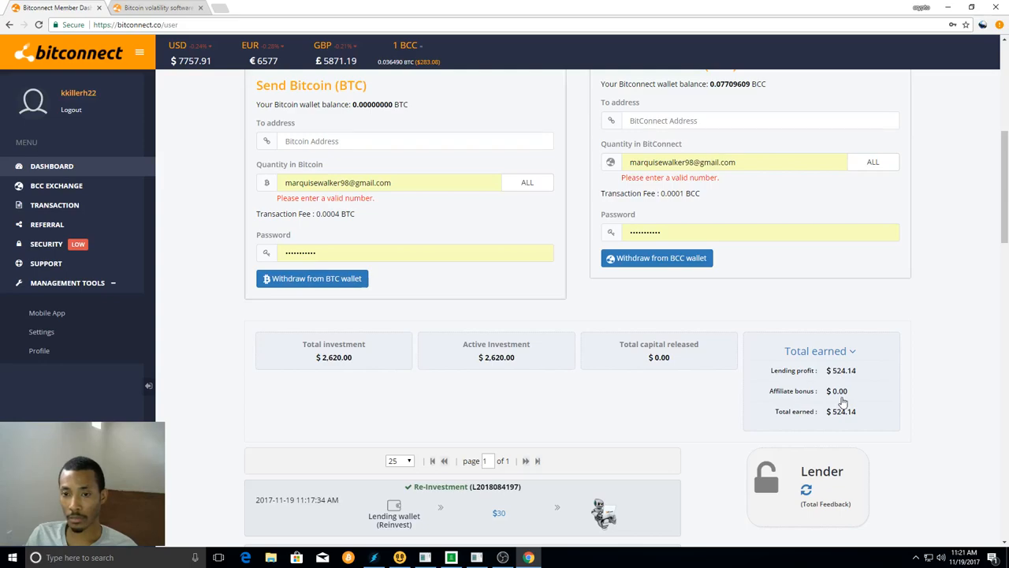
mouse_move(845, 372)
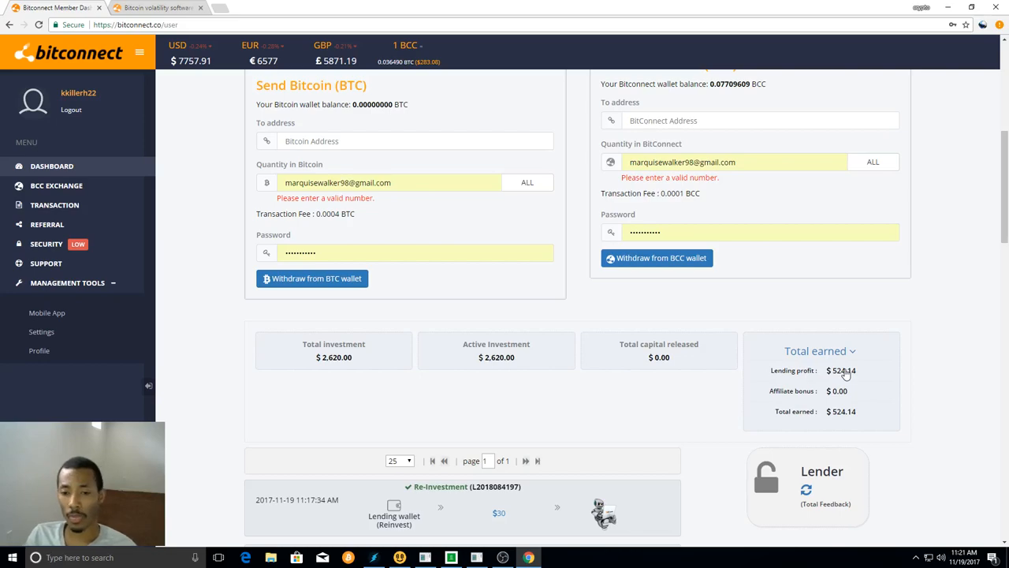
mouse_move(844, 373)
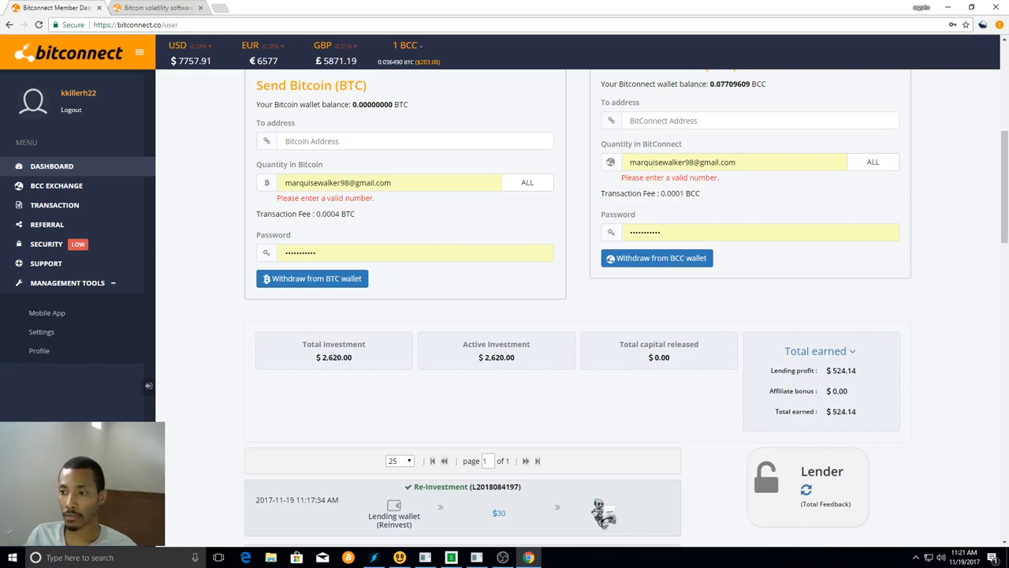